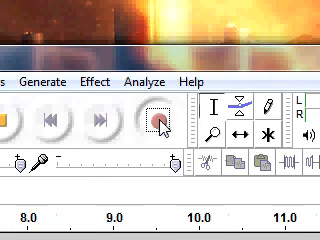
Scroll along the Audacity timeline while the recording runs past 26 seconds.
scroll("right", 3)
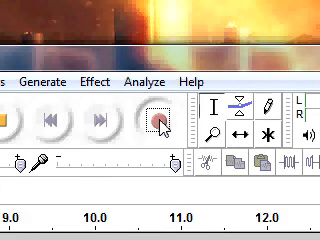
scroll("right", 3)
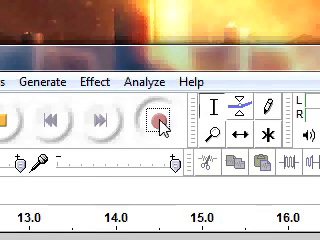
scroll("right", 3)
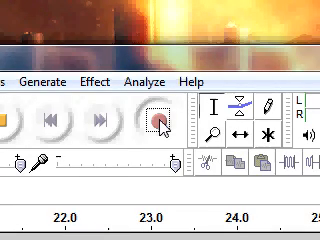
scroll("right", 3)
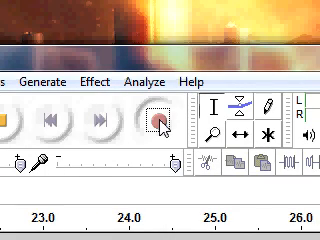
scroll("right", 3)
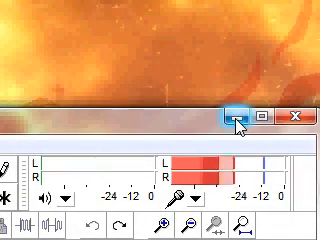
mouse_move(237, 115)
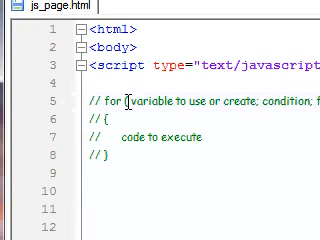
Type a for loop writing i from 0 while i != 10, each followed by "<br />".
double_click(145, 100)
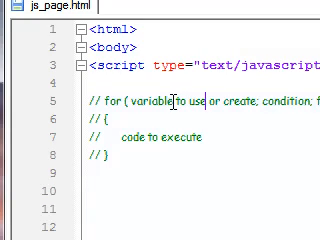
double_click(150, 99)
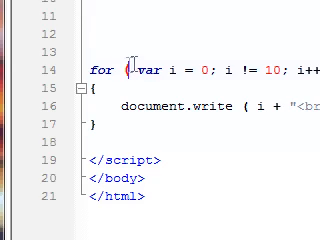
double_click(143, 71)
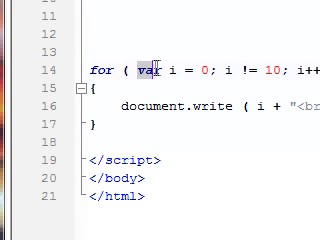
double_click(148, 71)
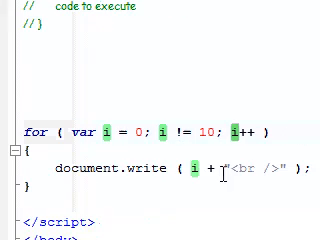
scroll("down", 3)
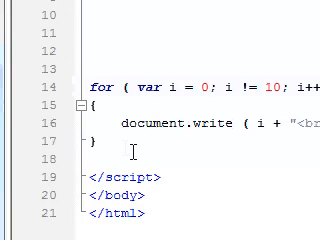
scroll("up", 3)
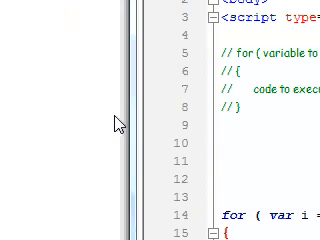